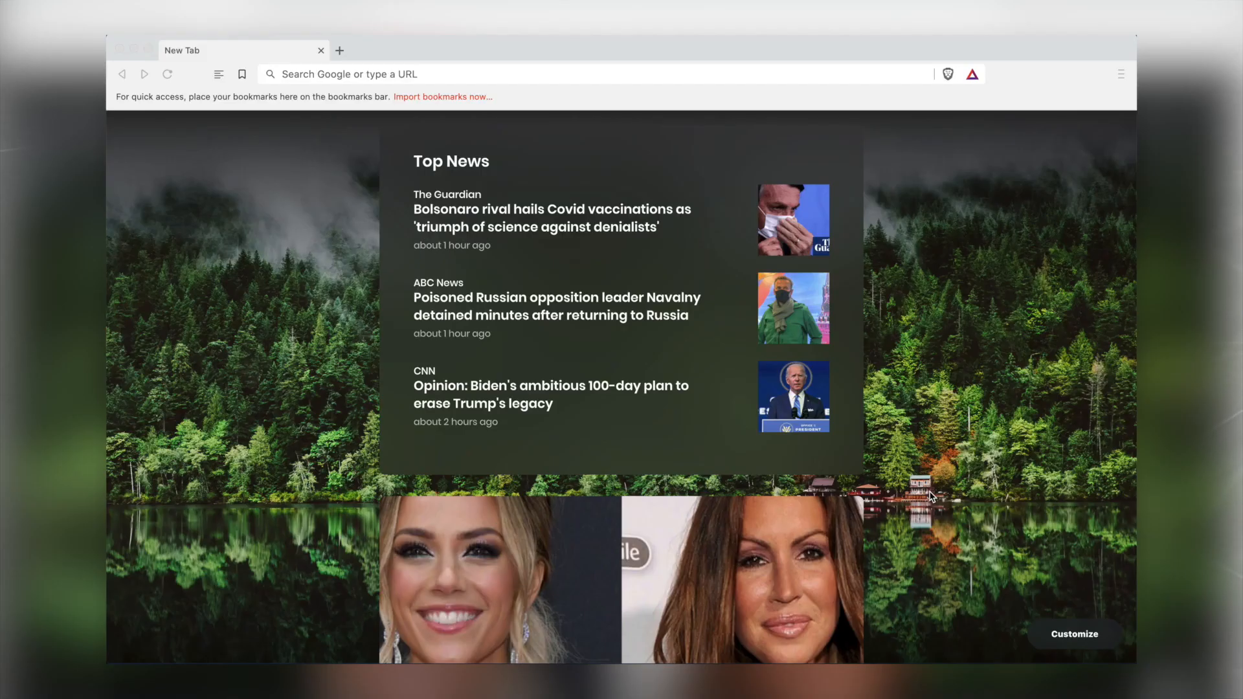
mouse_move(776, 315)
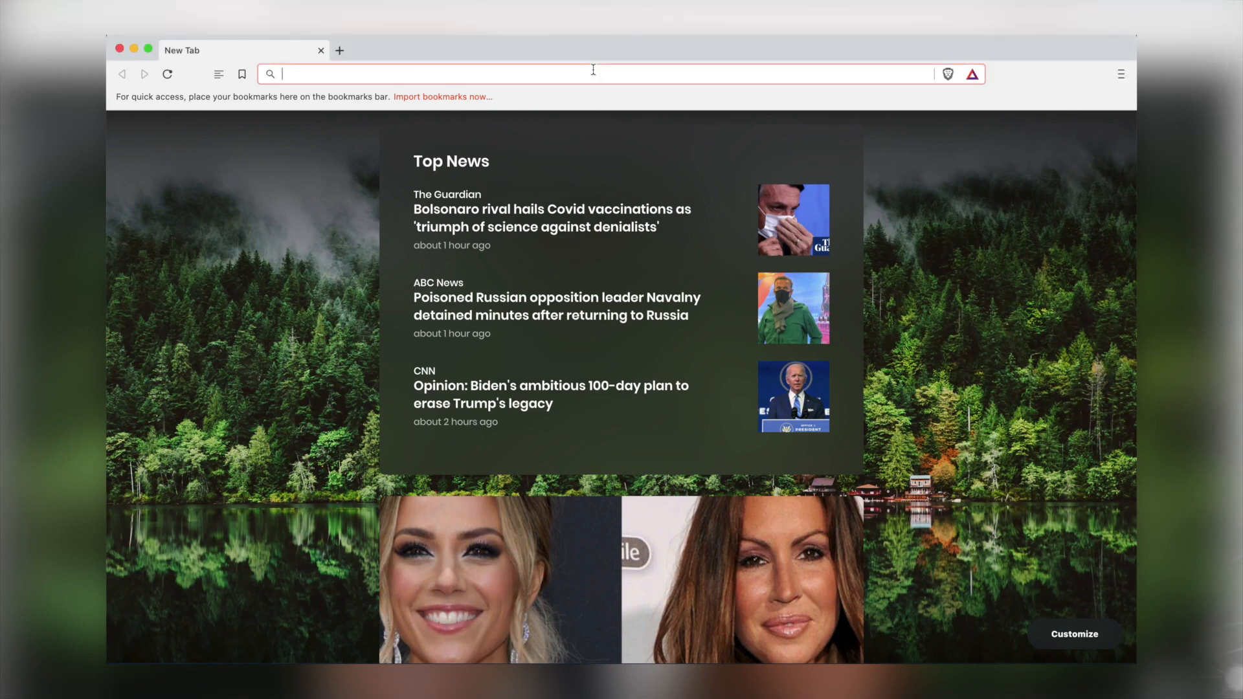
Step: Load the Vincent van Gogh Wikipedia page from its ipfs://bafybeiemxf5… address
type("ipfs://bafybeiemxf5abjwjbikoz4mc3a3dla6ual3jsgpdr4cjr3oz3evfyavhwq/wiki/Vincent_van_Gogh.html")
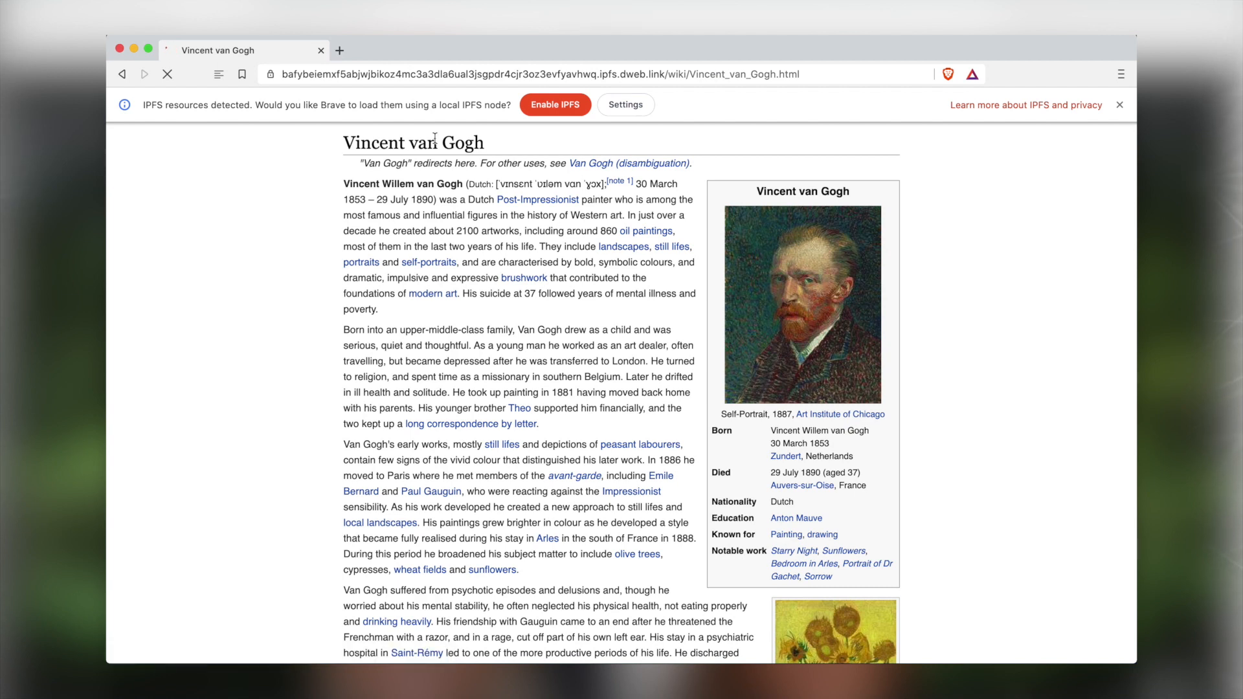
left_click(539, 74)
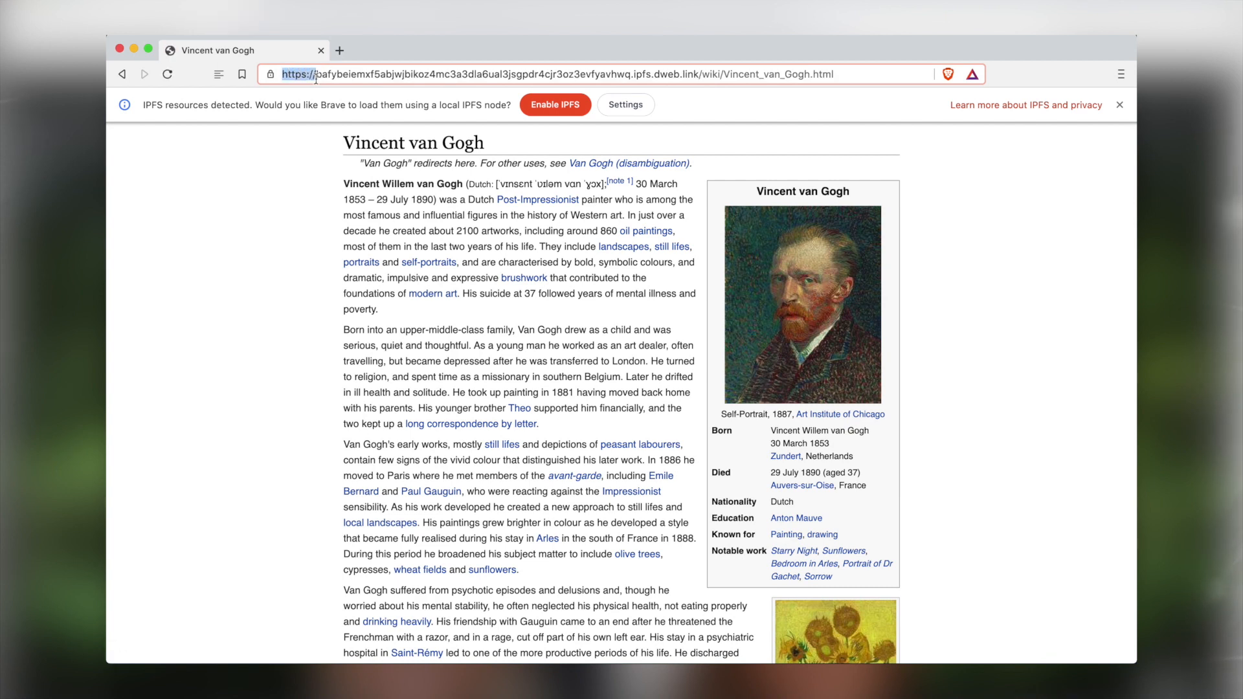
mouse_move(368, 211)
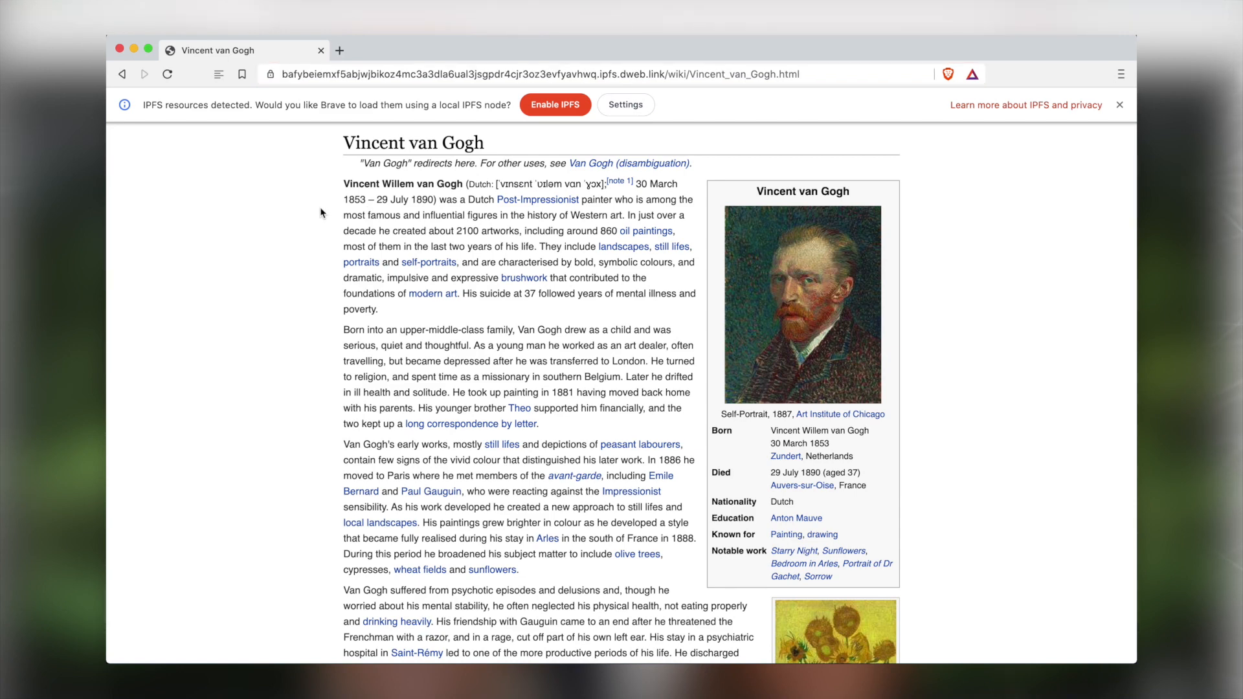
scroll("down", 3)
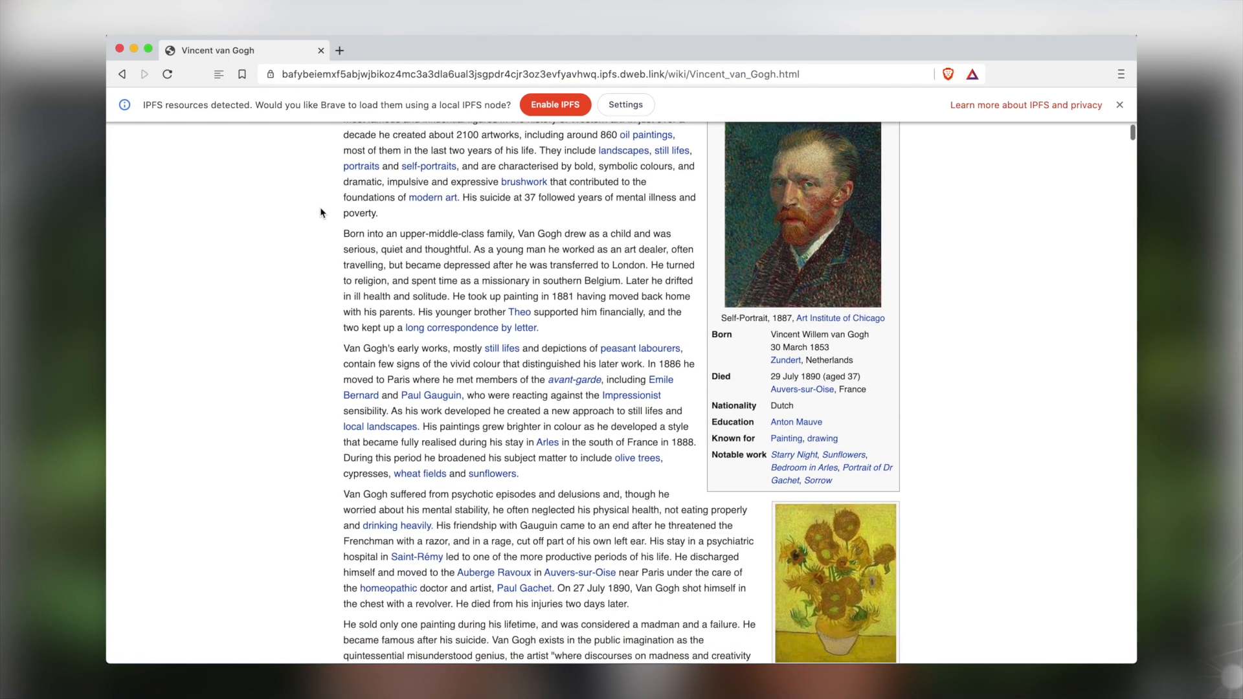
scroll("down", 3)
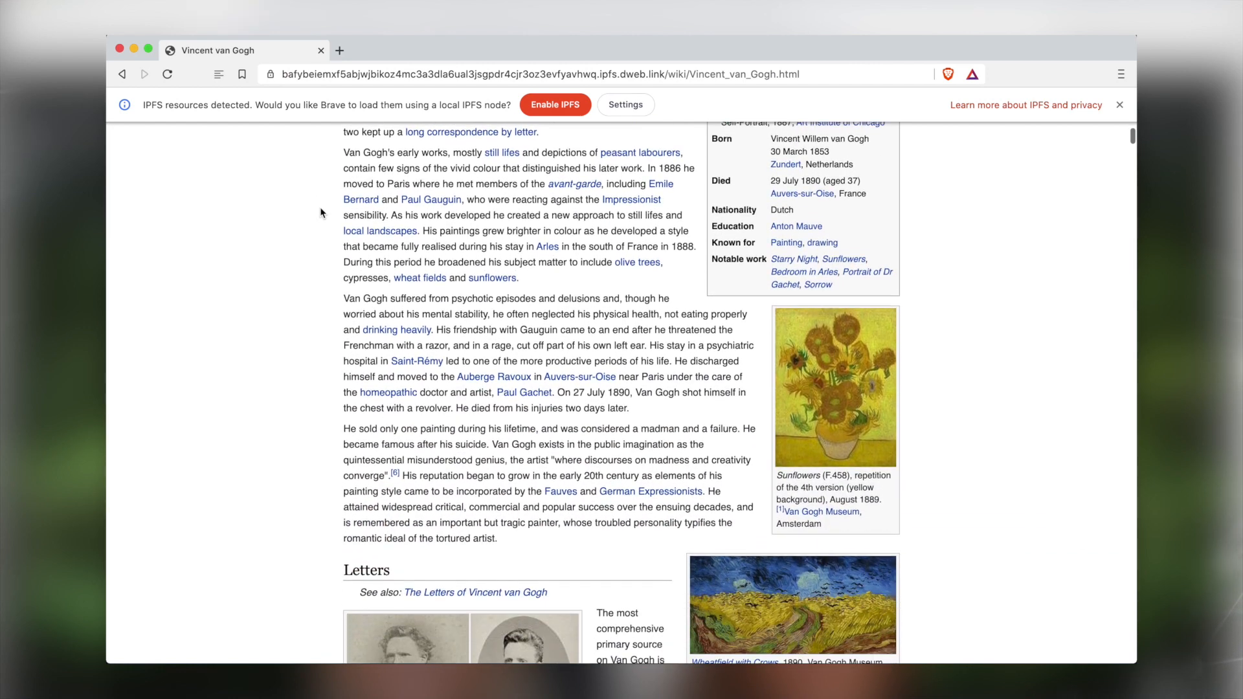
scroll("down", 3)
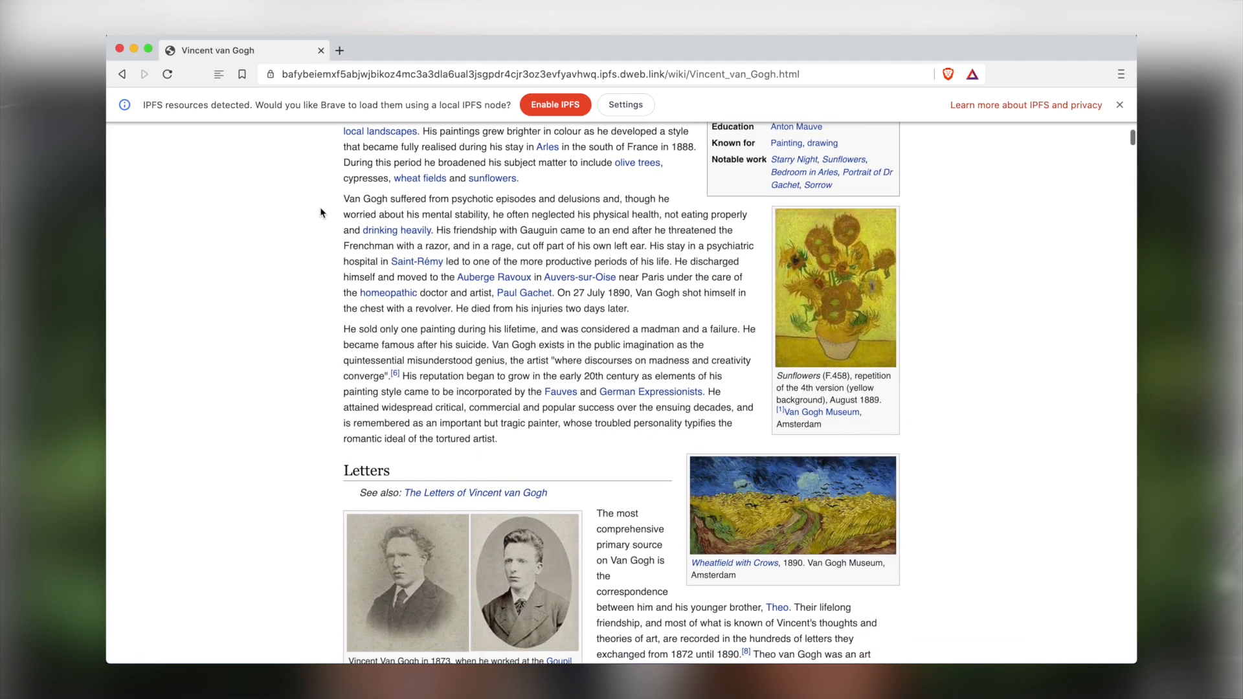
scroll("down", 3)
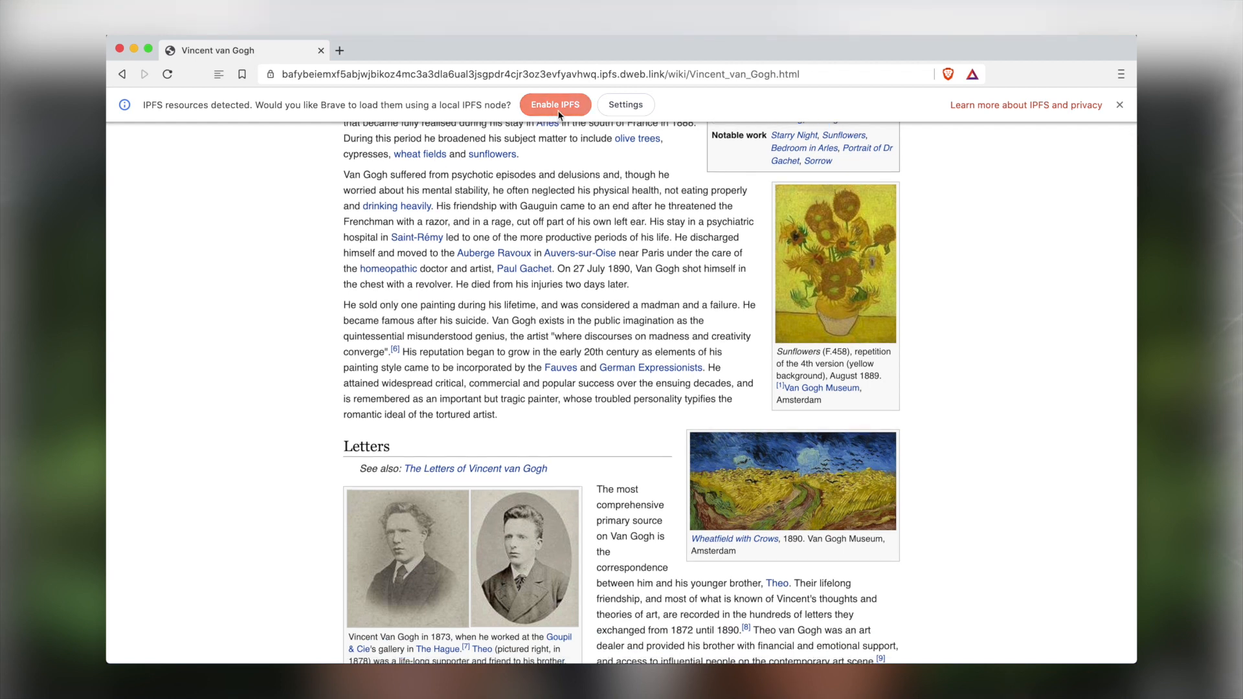
Step: Enable IPFS through a local node, reload the Van Gogh article, and open a new tab
left_click(1118, 104)
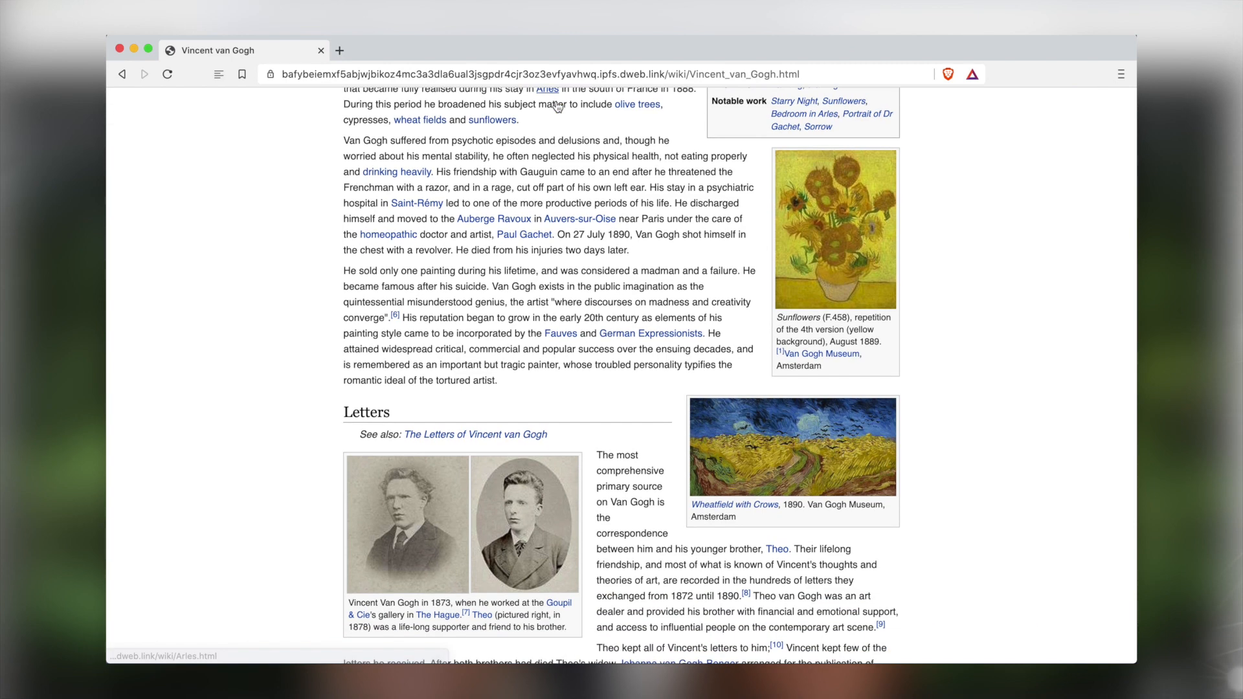
mouse_move(546, 89)
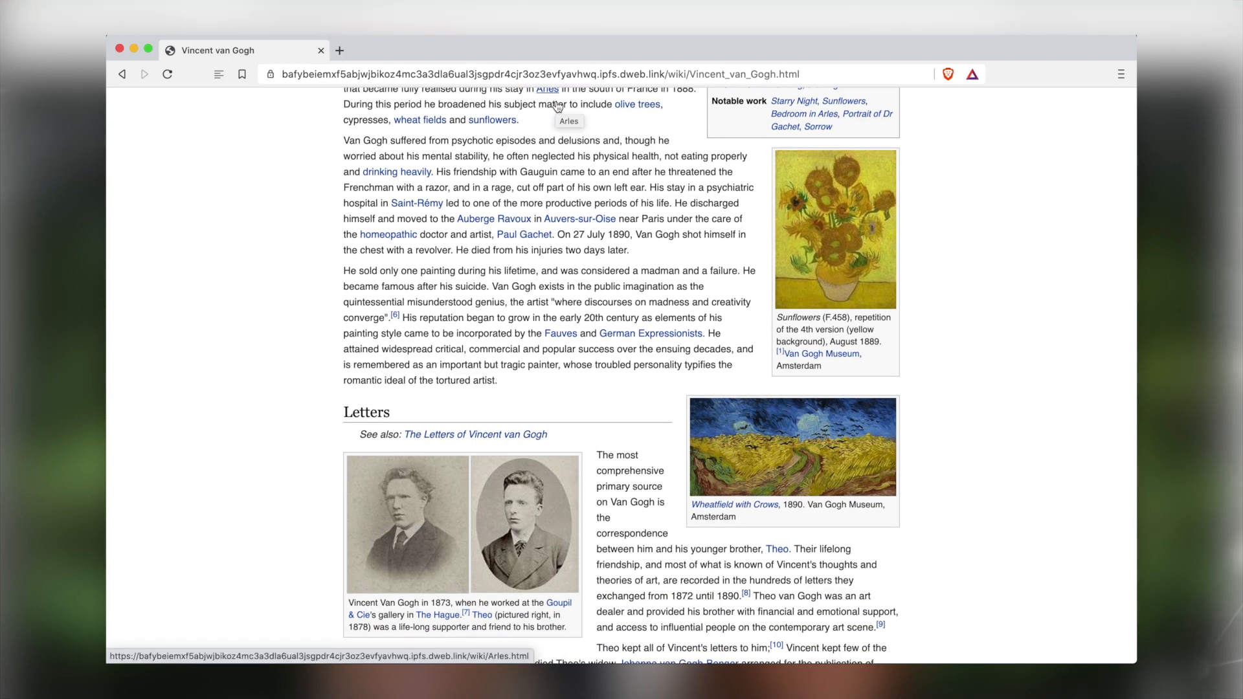
scroll("down", 3)
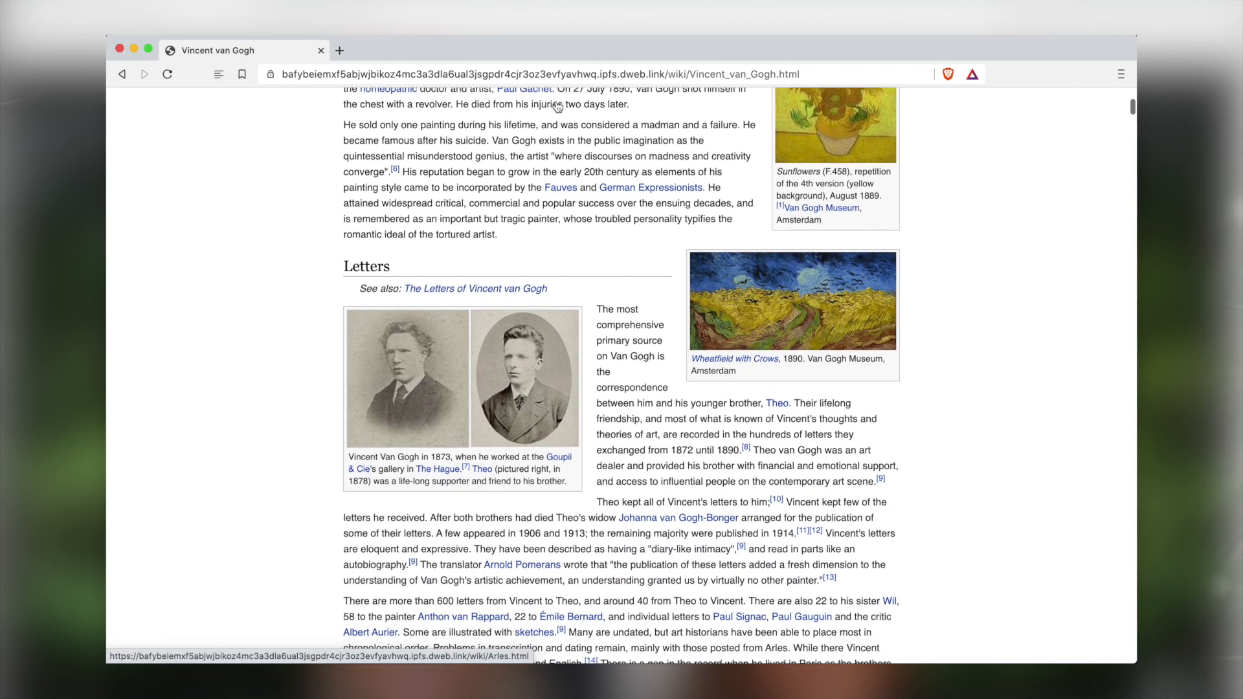
scroll("up", 3)
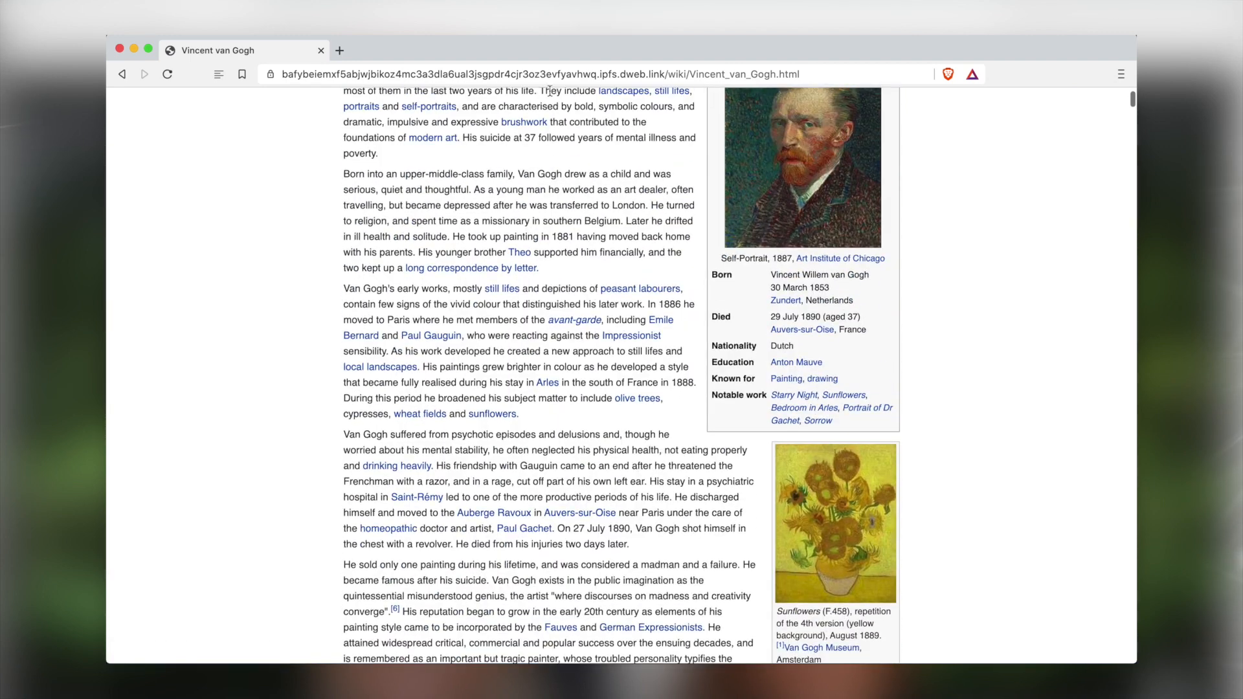
left_click(166, 74)
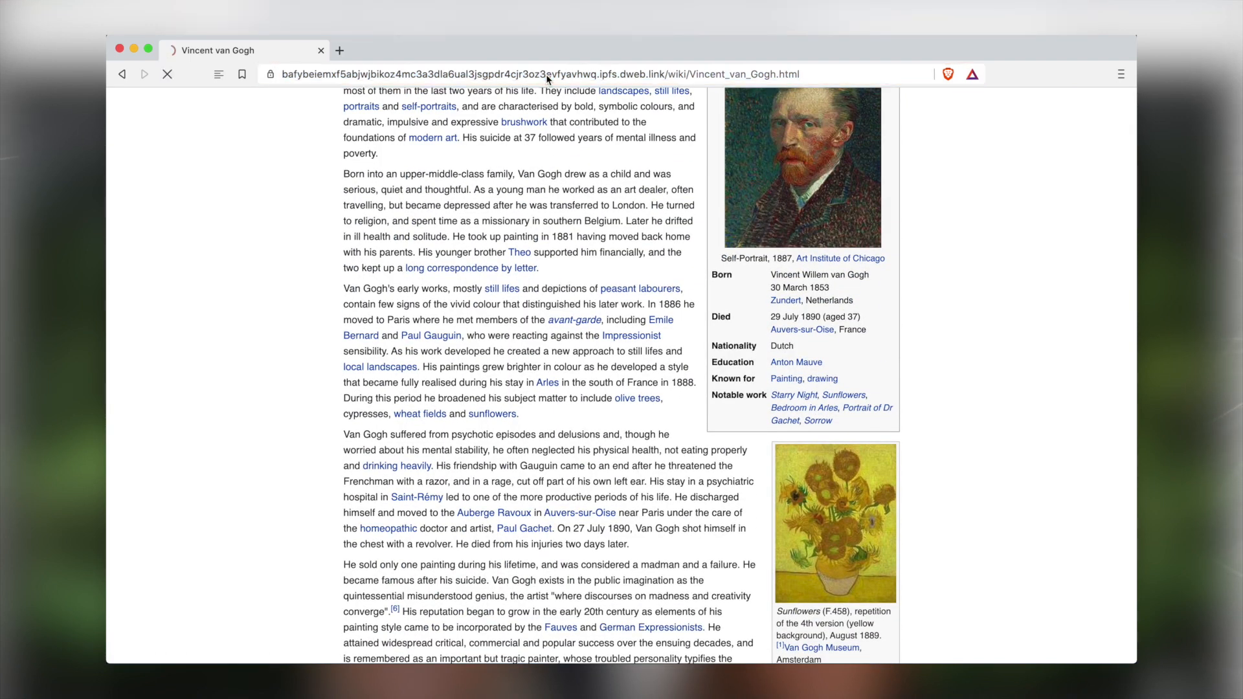
left_click(555, 73)
type("brave:")
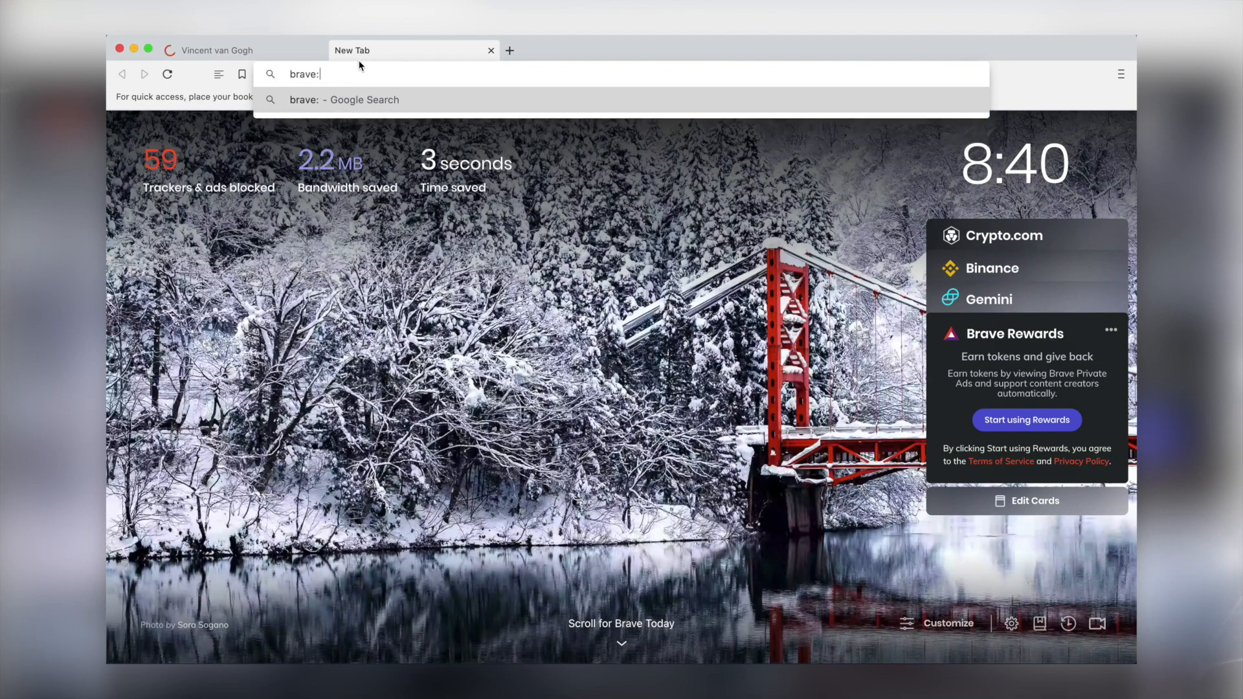
Step: Go to brave://components to find Brave Ipfs Client Updater at version 1.0.3
type("//components")
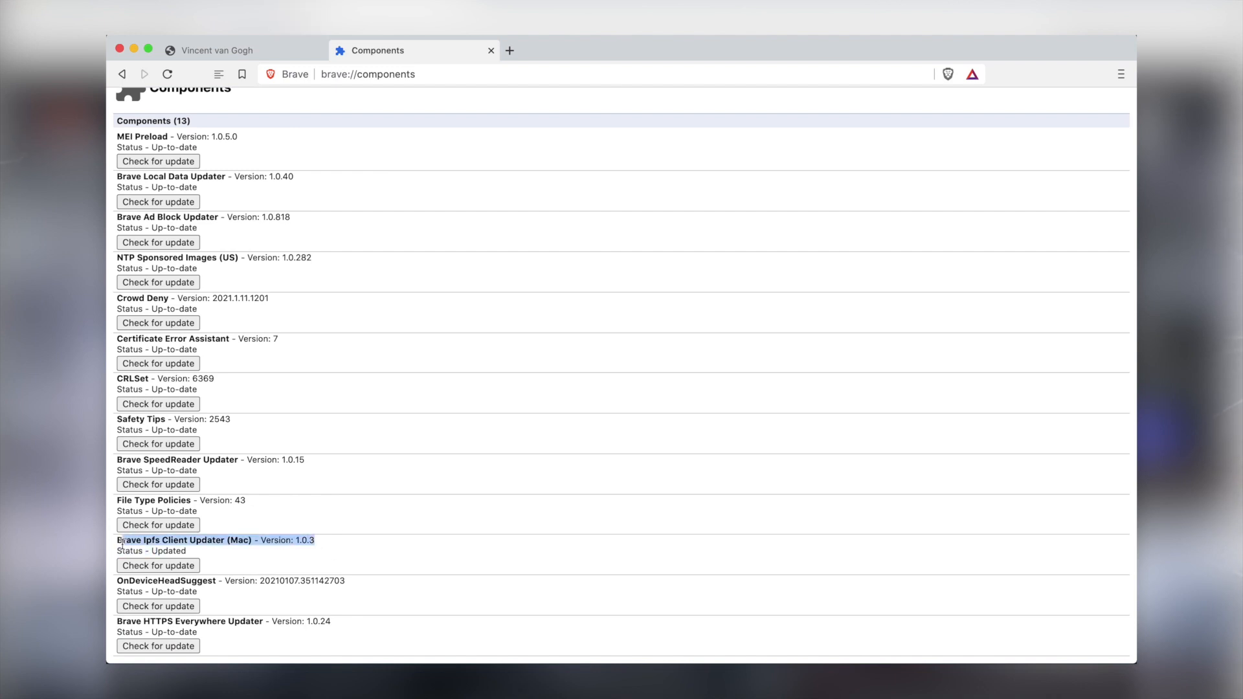
mouse_move(456, 530)
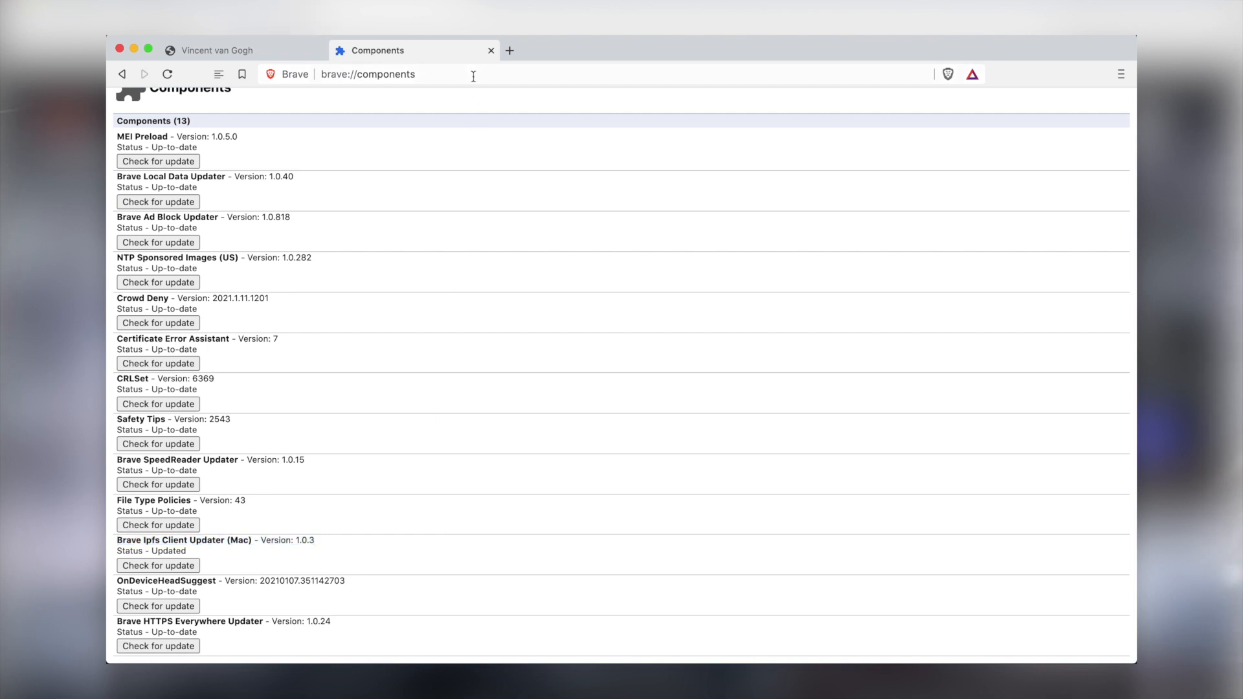
mouse_move(509, 50)
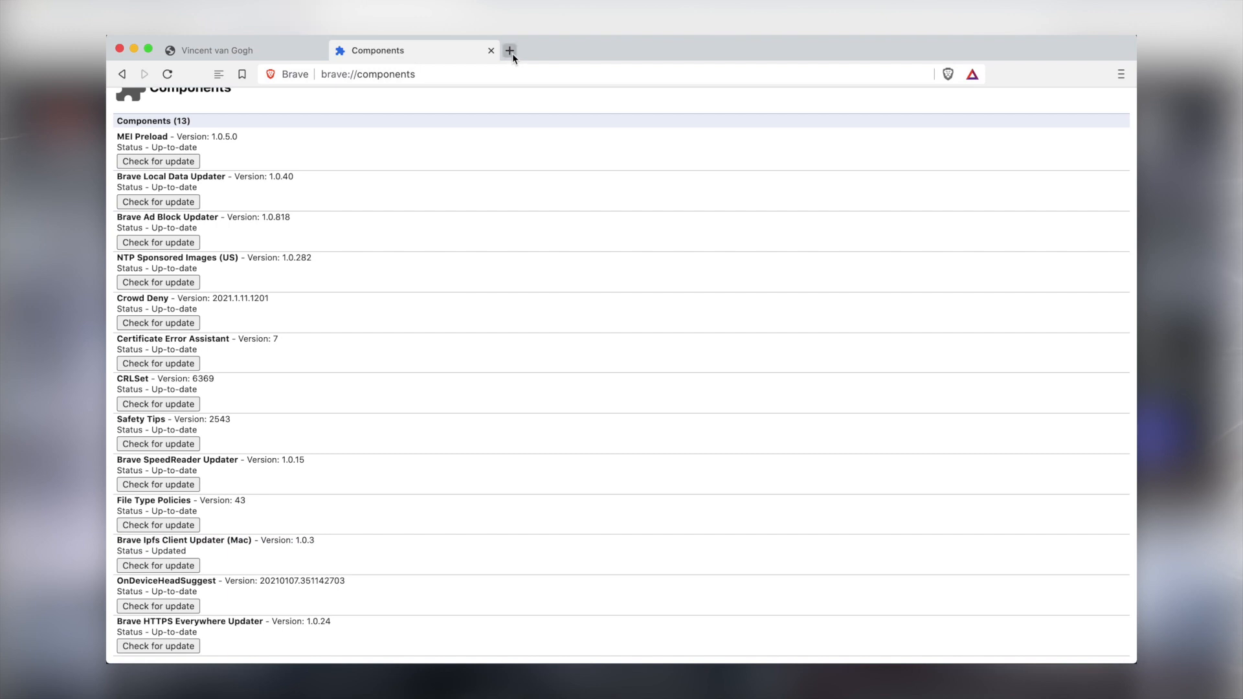
Step: In a new tab, open Settings and search 'ipfs' to show local node resolution
left_click(509, 50)
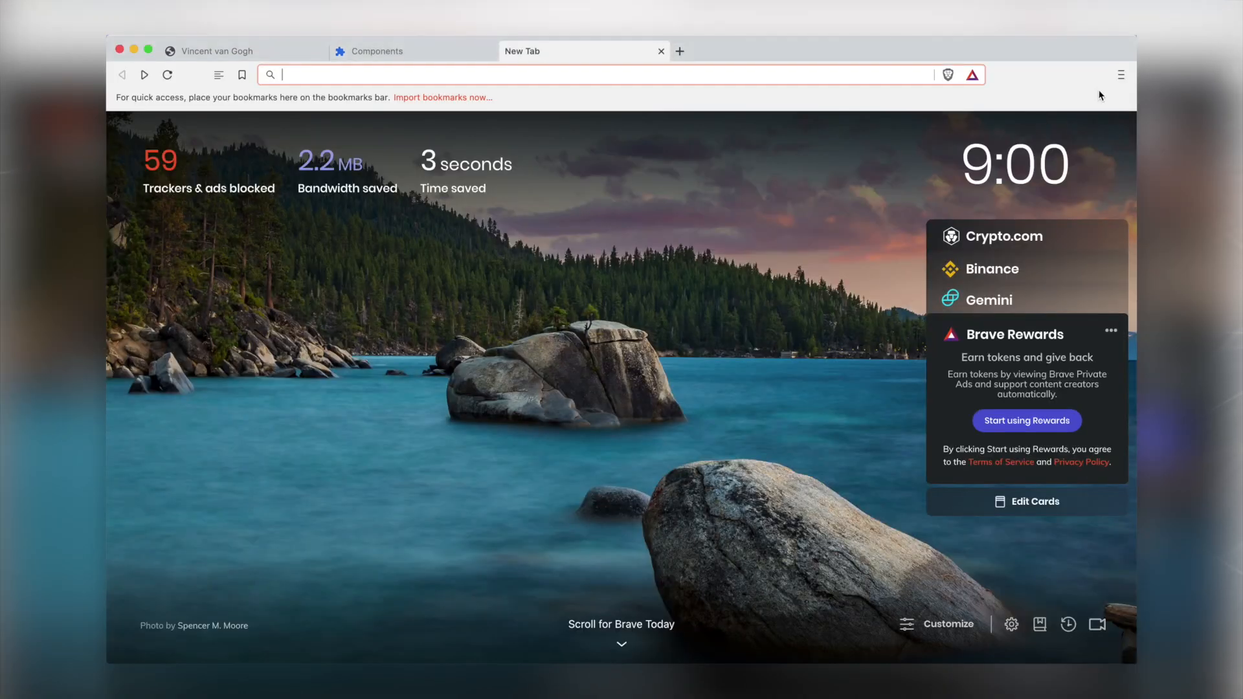
left_click(1120, 74)
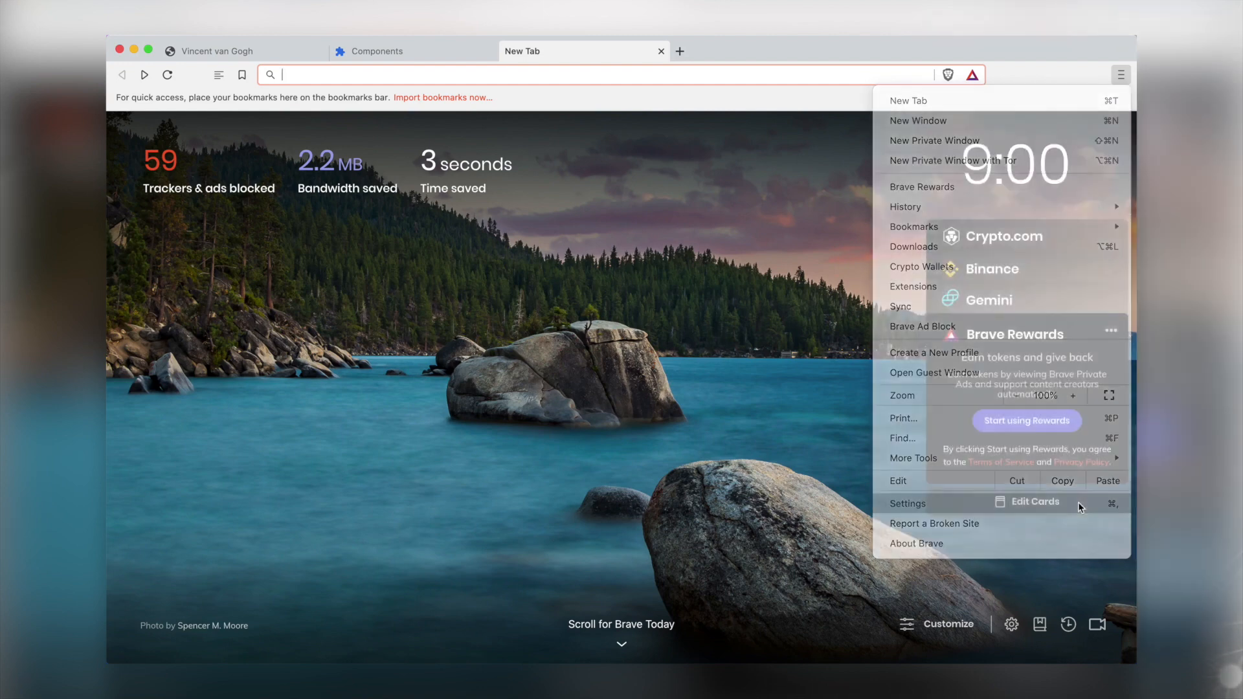
left_click(907, 503)
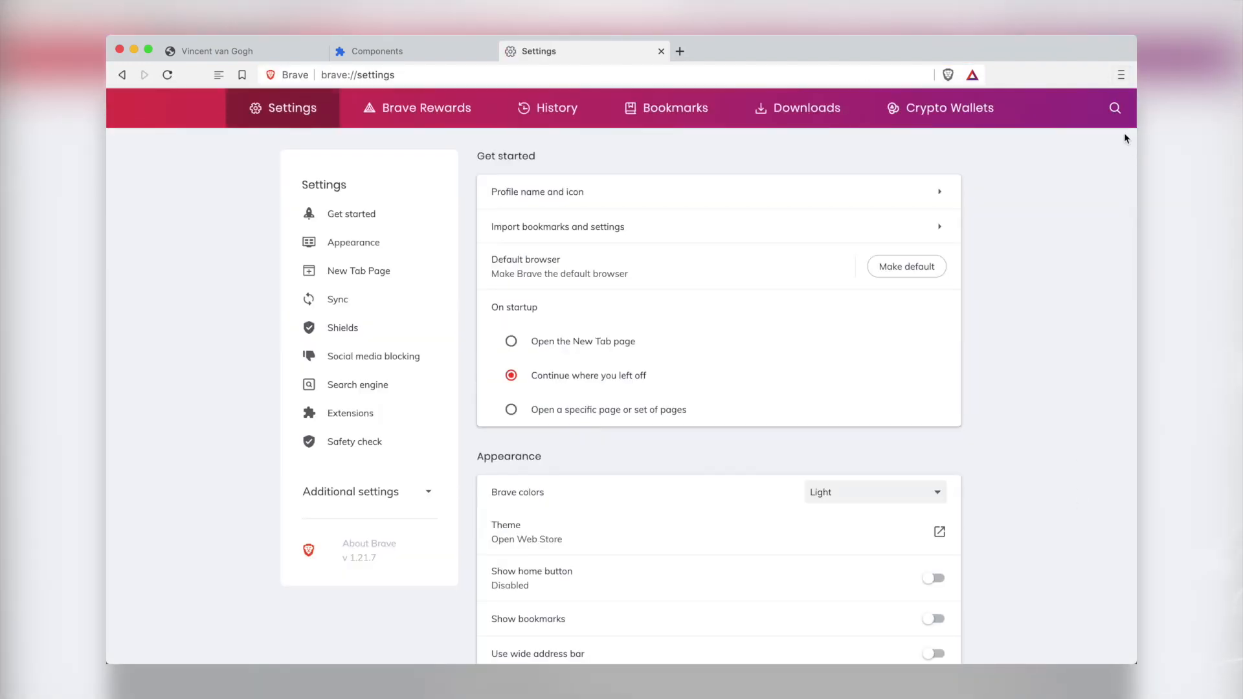
left_click(1113, 108)
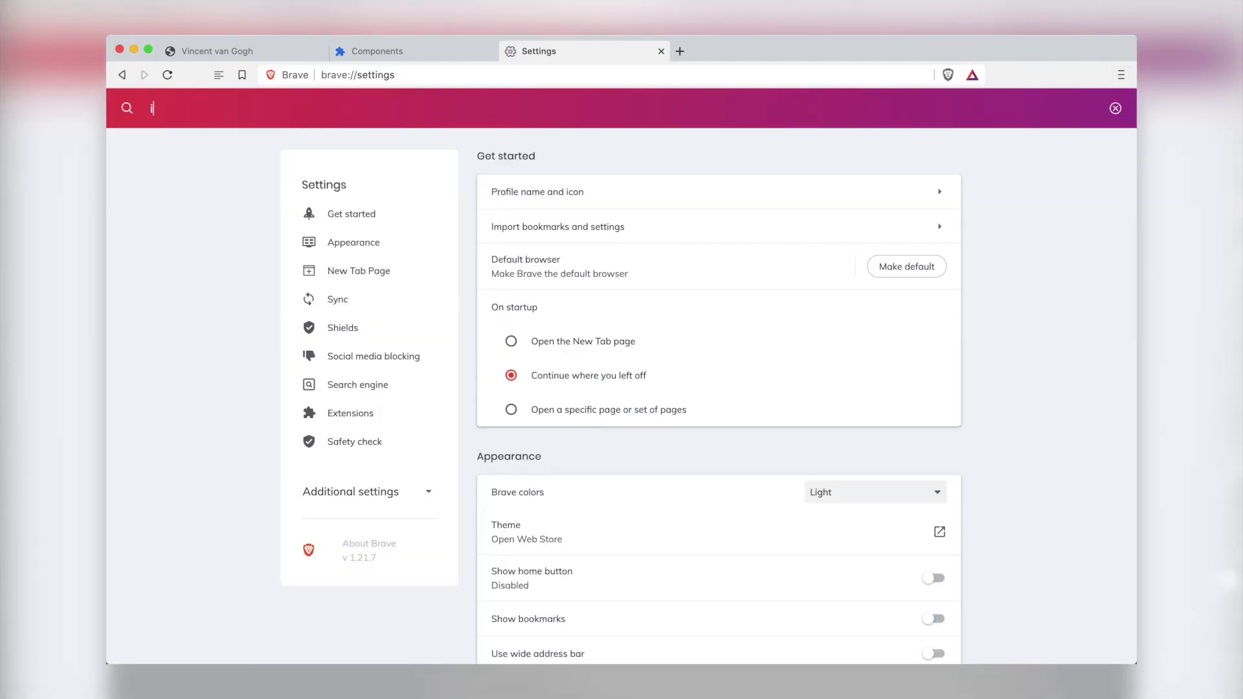
type("ipfs")
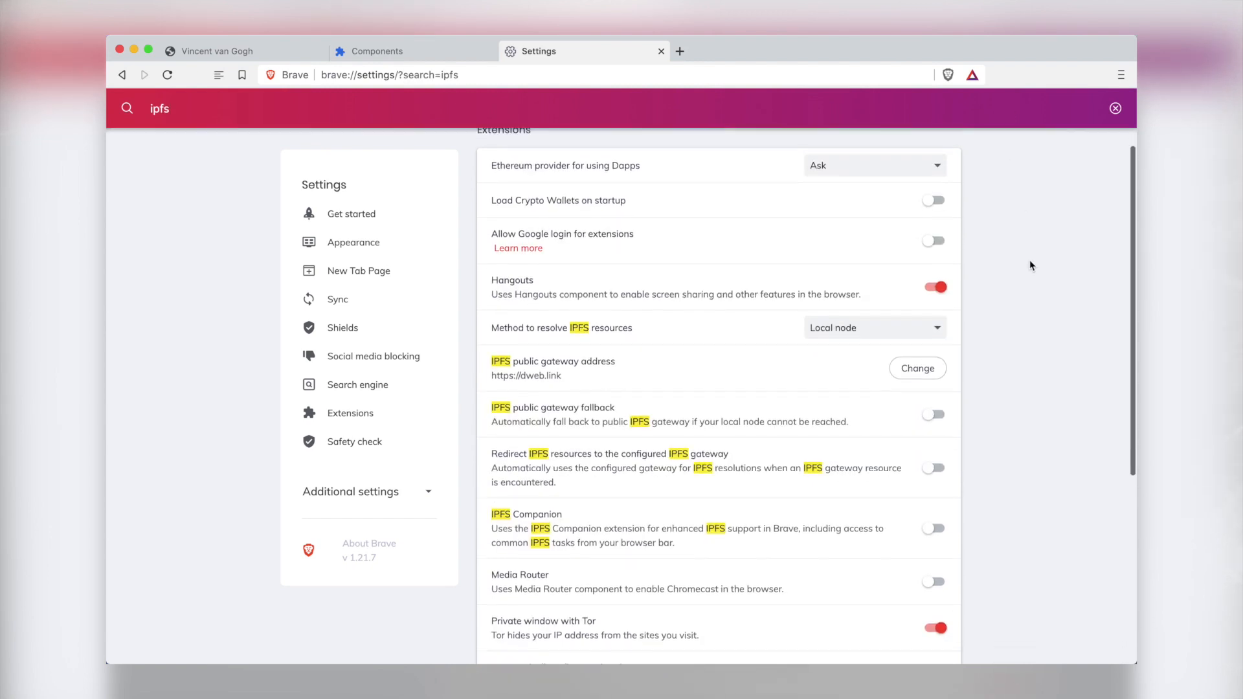
scroll("down", 3)
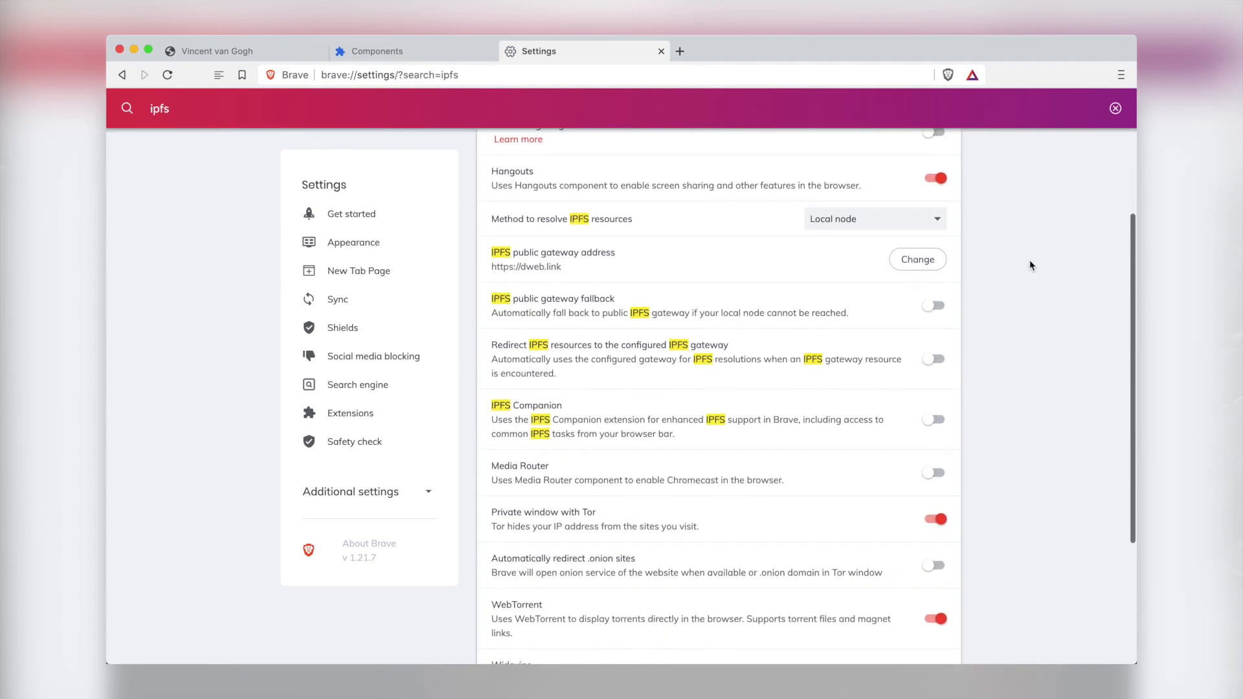
scroll("down", 3)
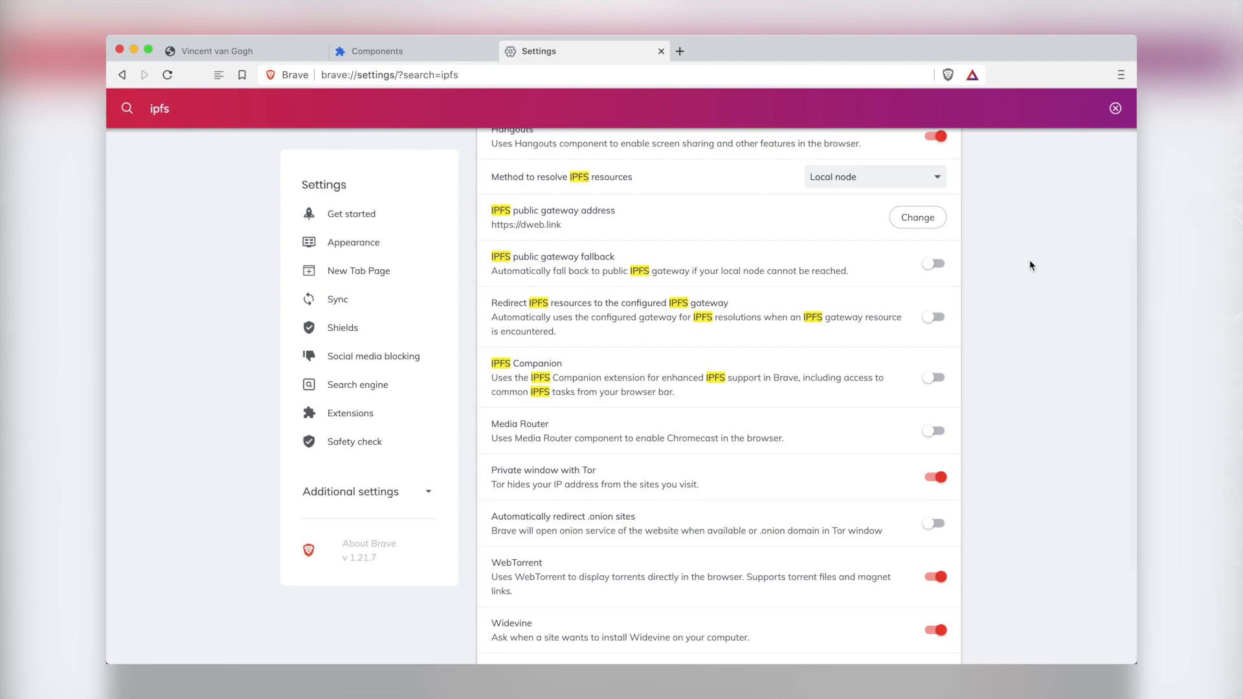